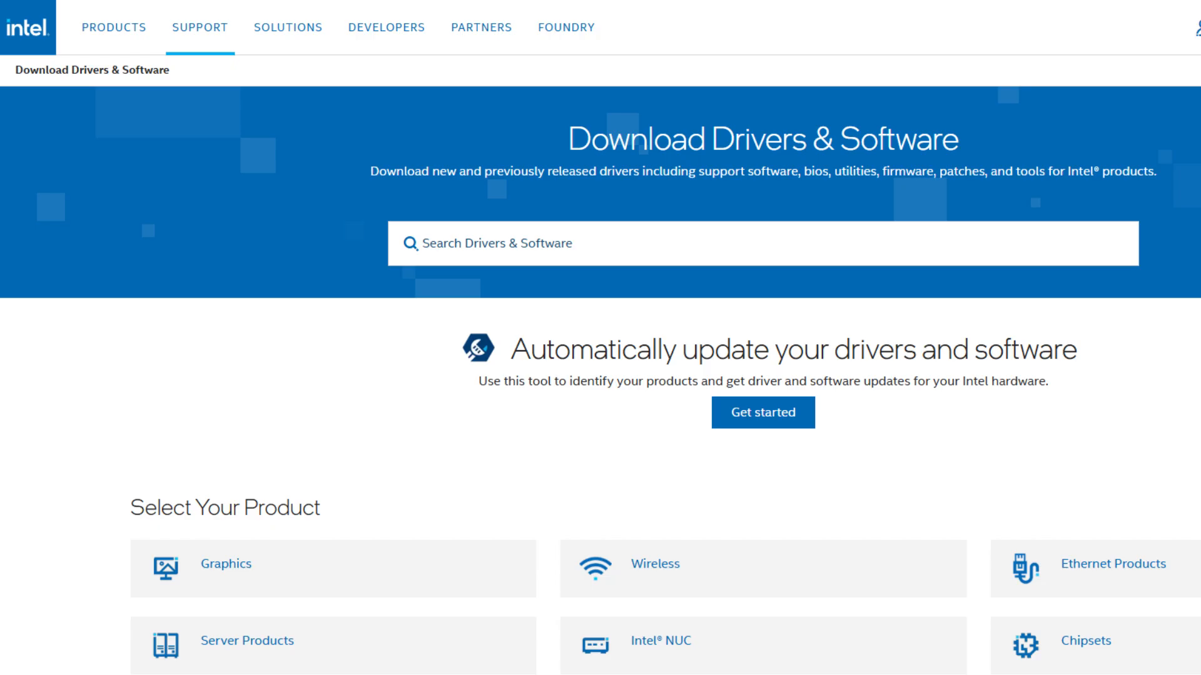
# Open the Intel Driver & Support Assistant download page from 'Automatically update your drivers and software'.
pyautogui.click(762, 412)
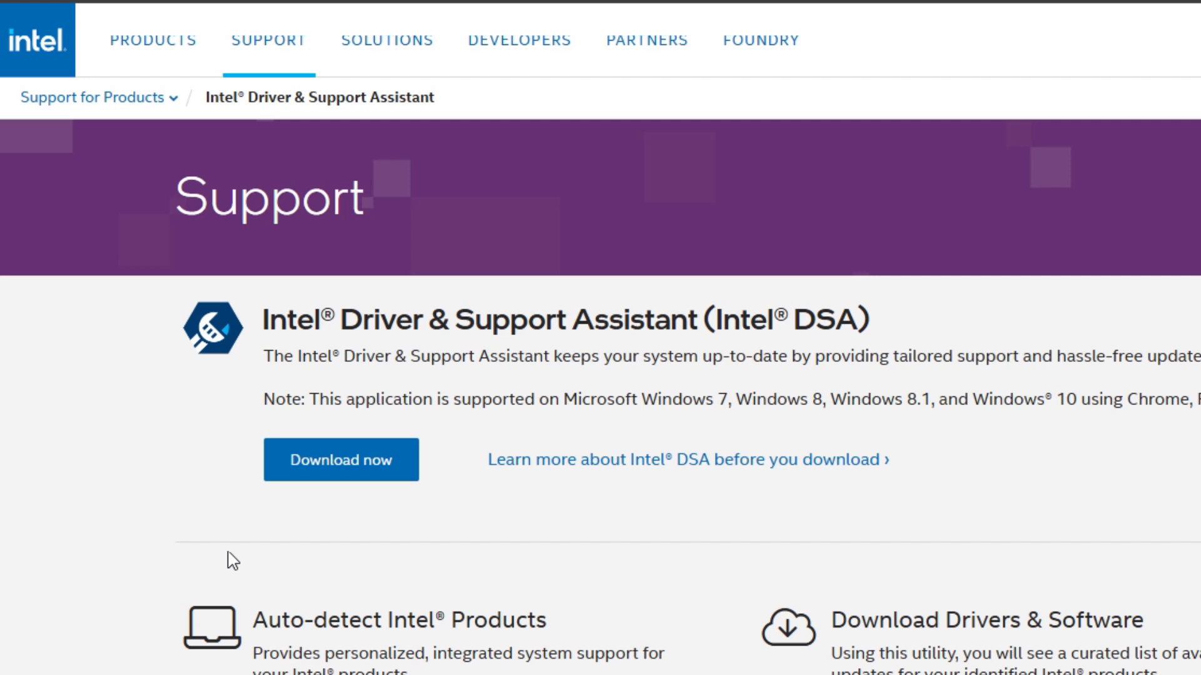